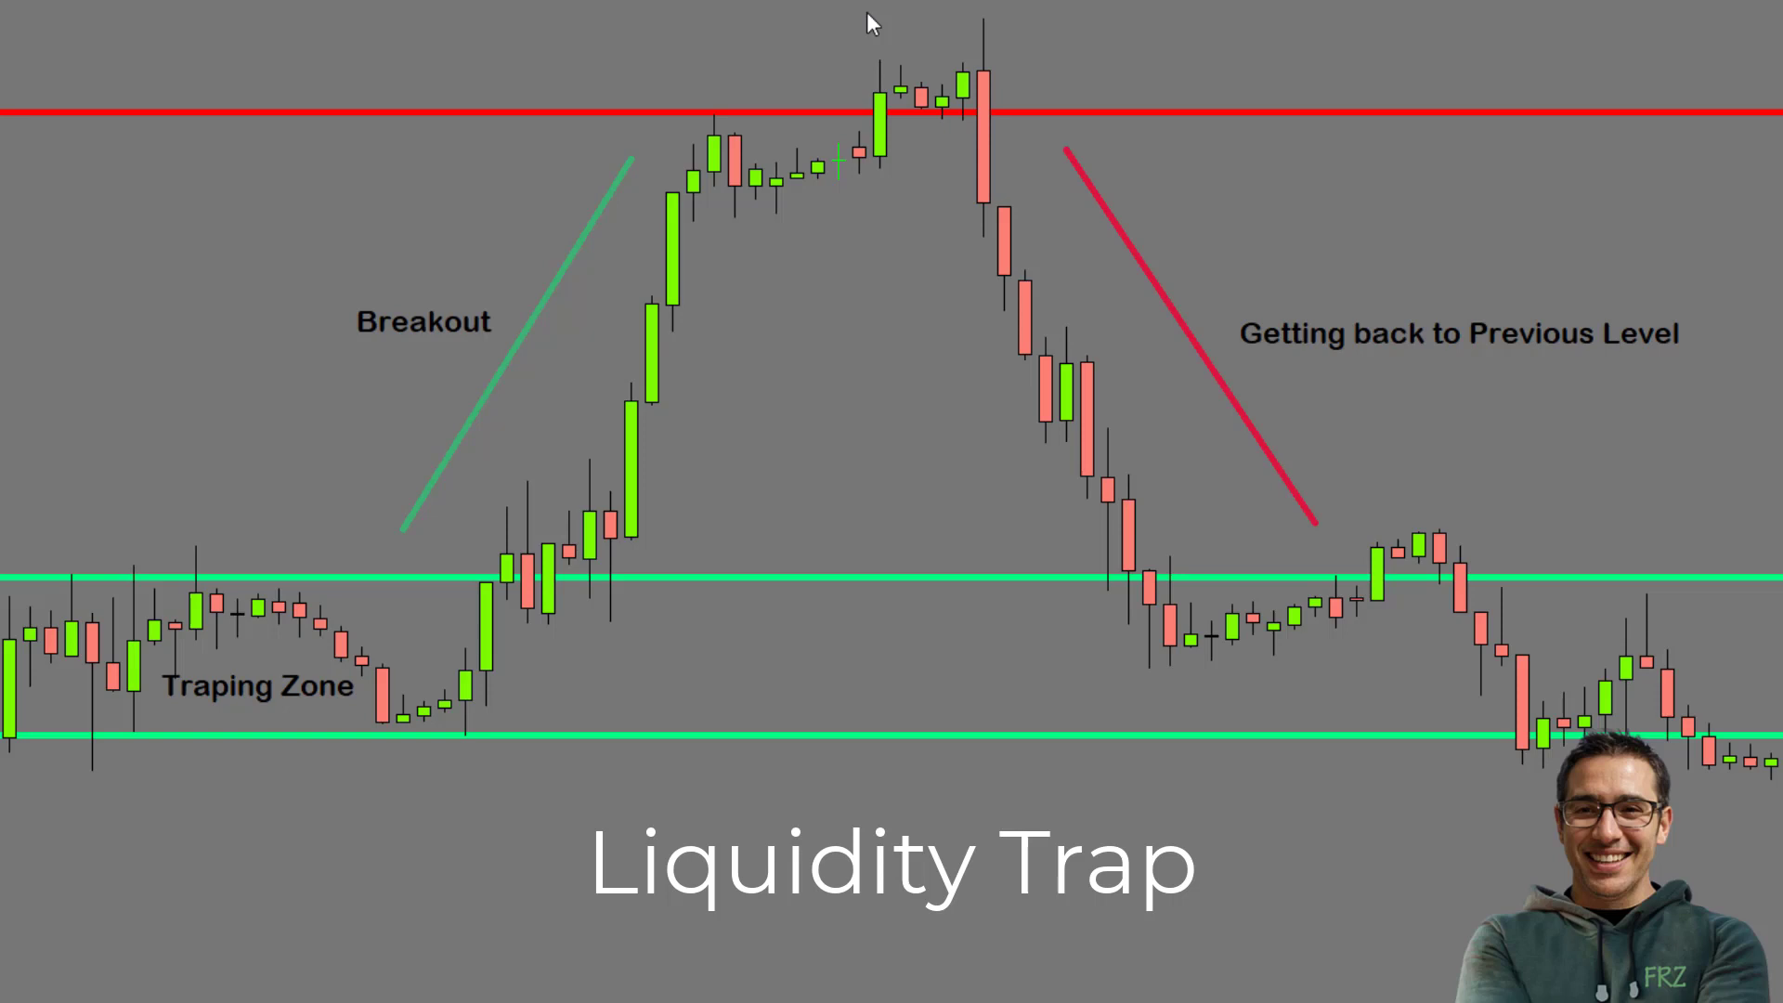
mouse_move(589, 8)
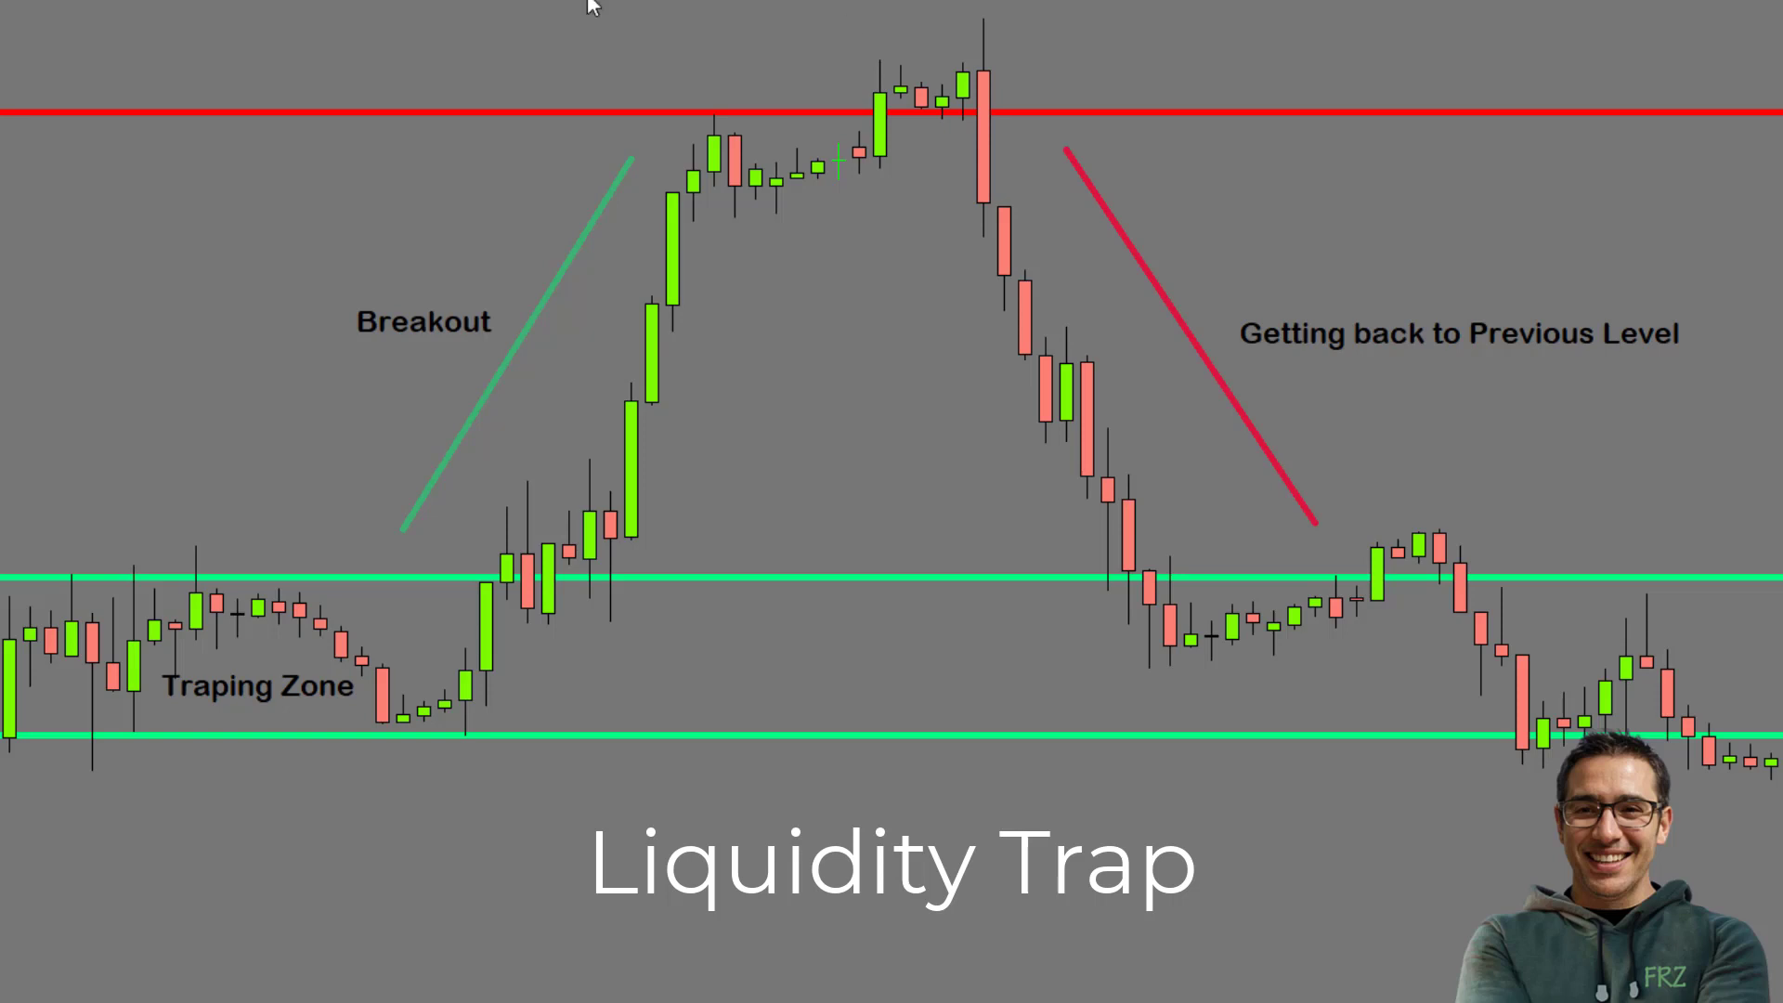
mouse_move(871, 24)
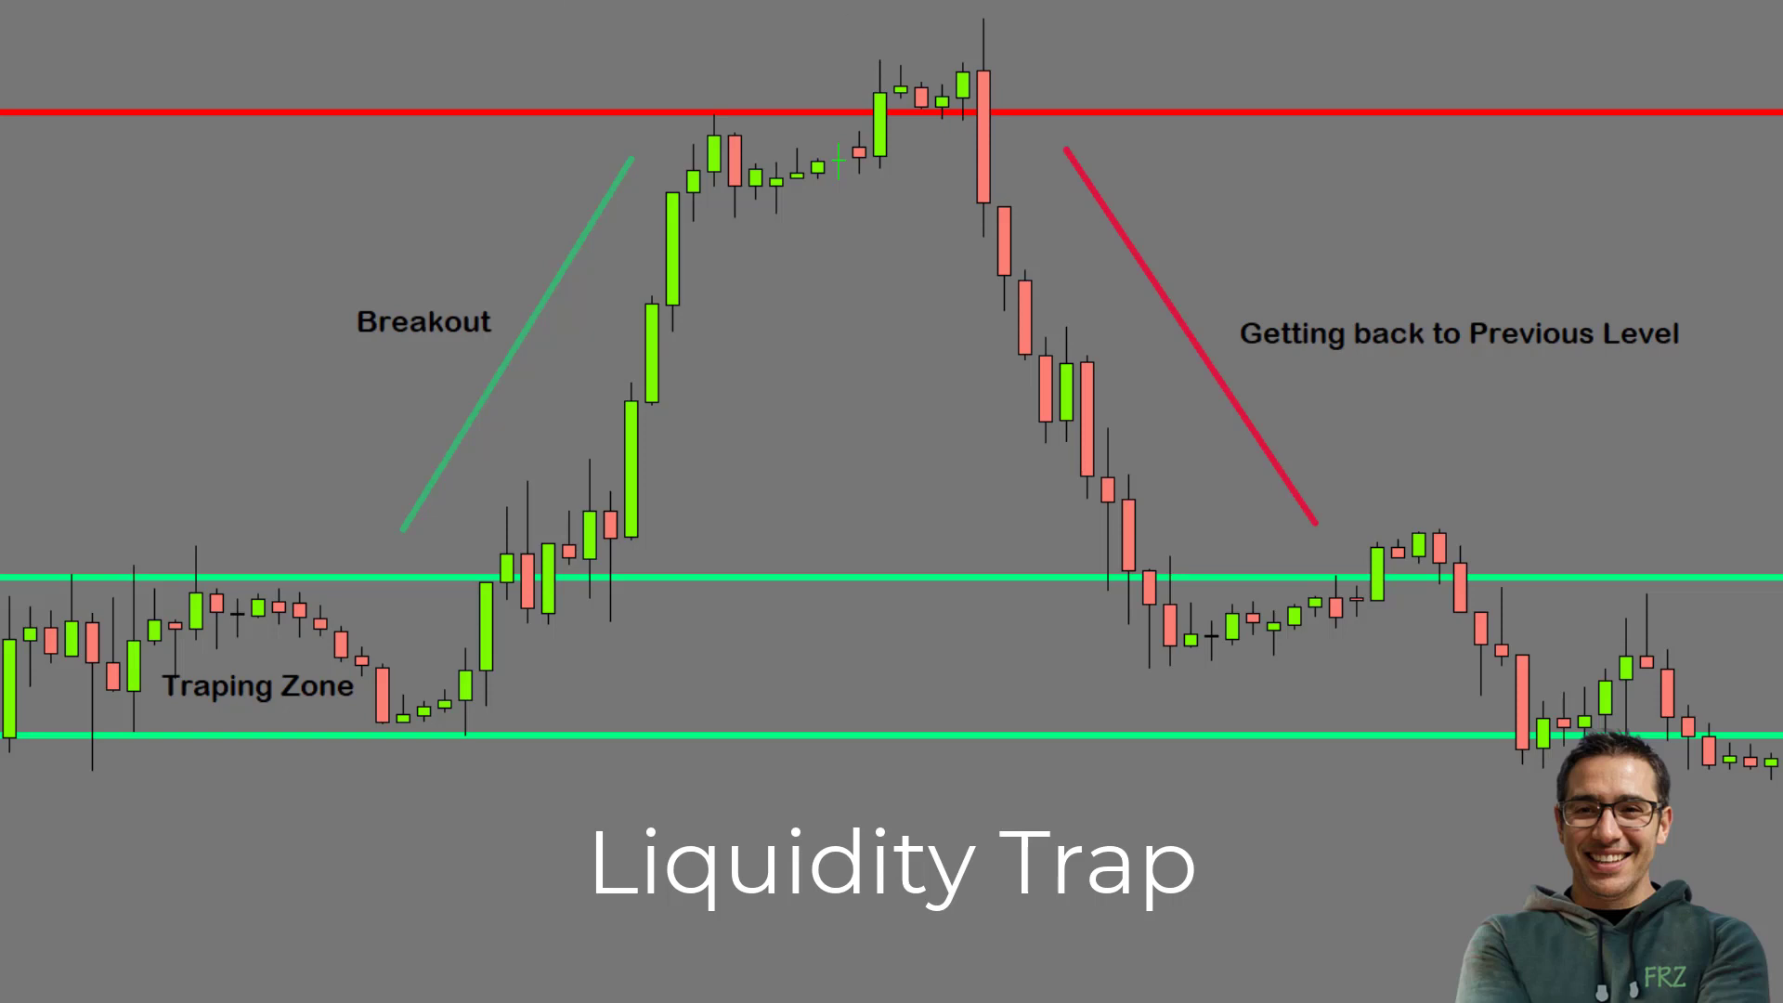
mouse_move(872, 22)
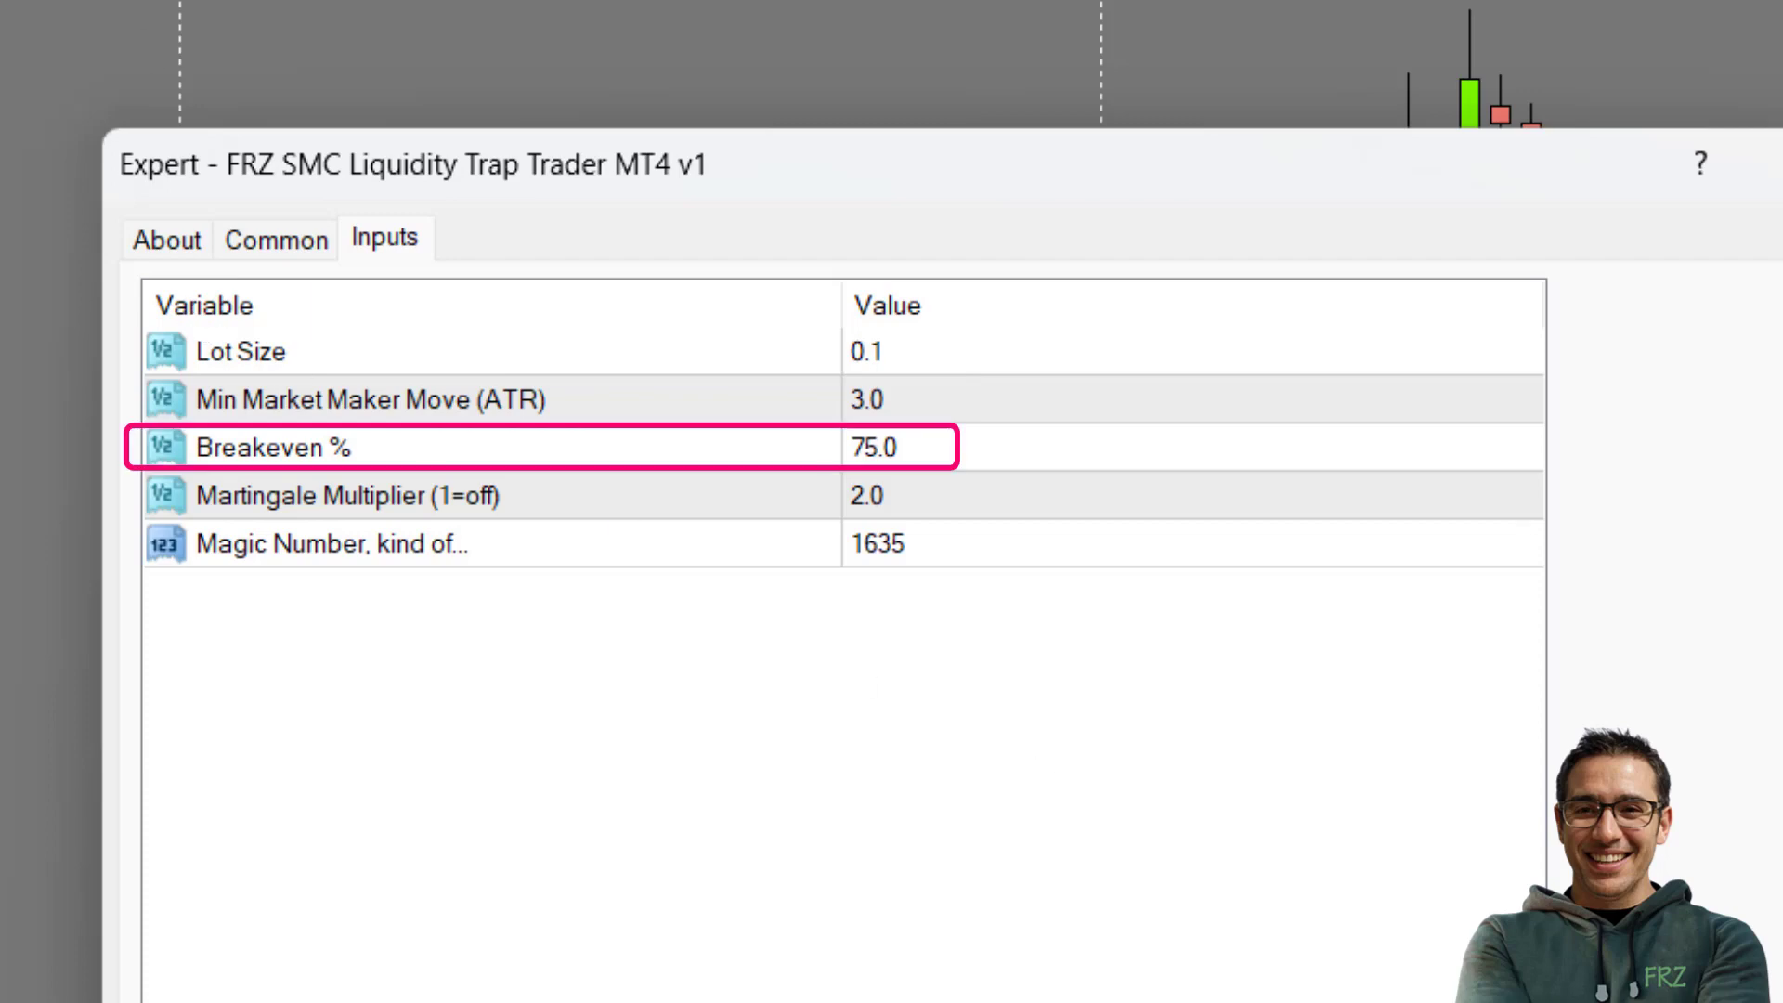
mouse_move(1064, 782)
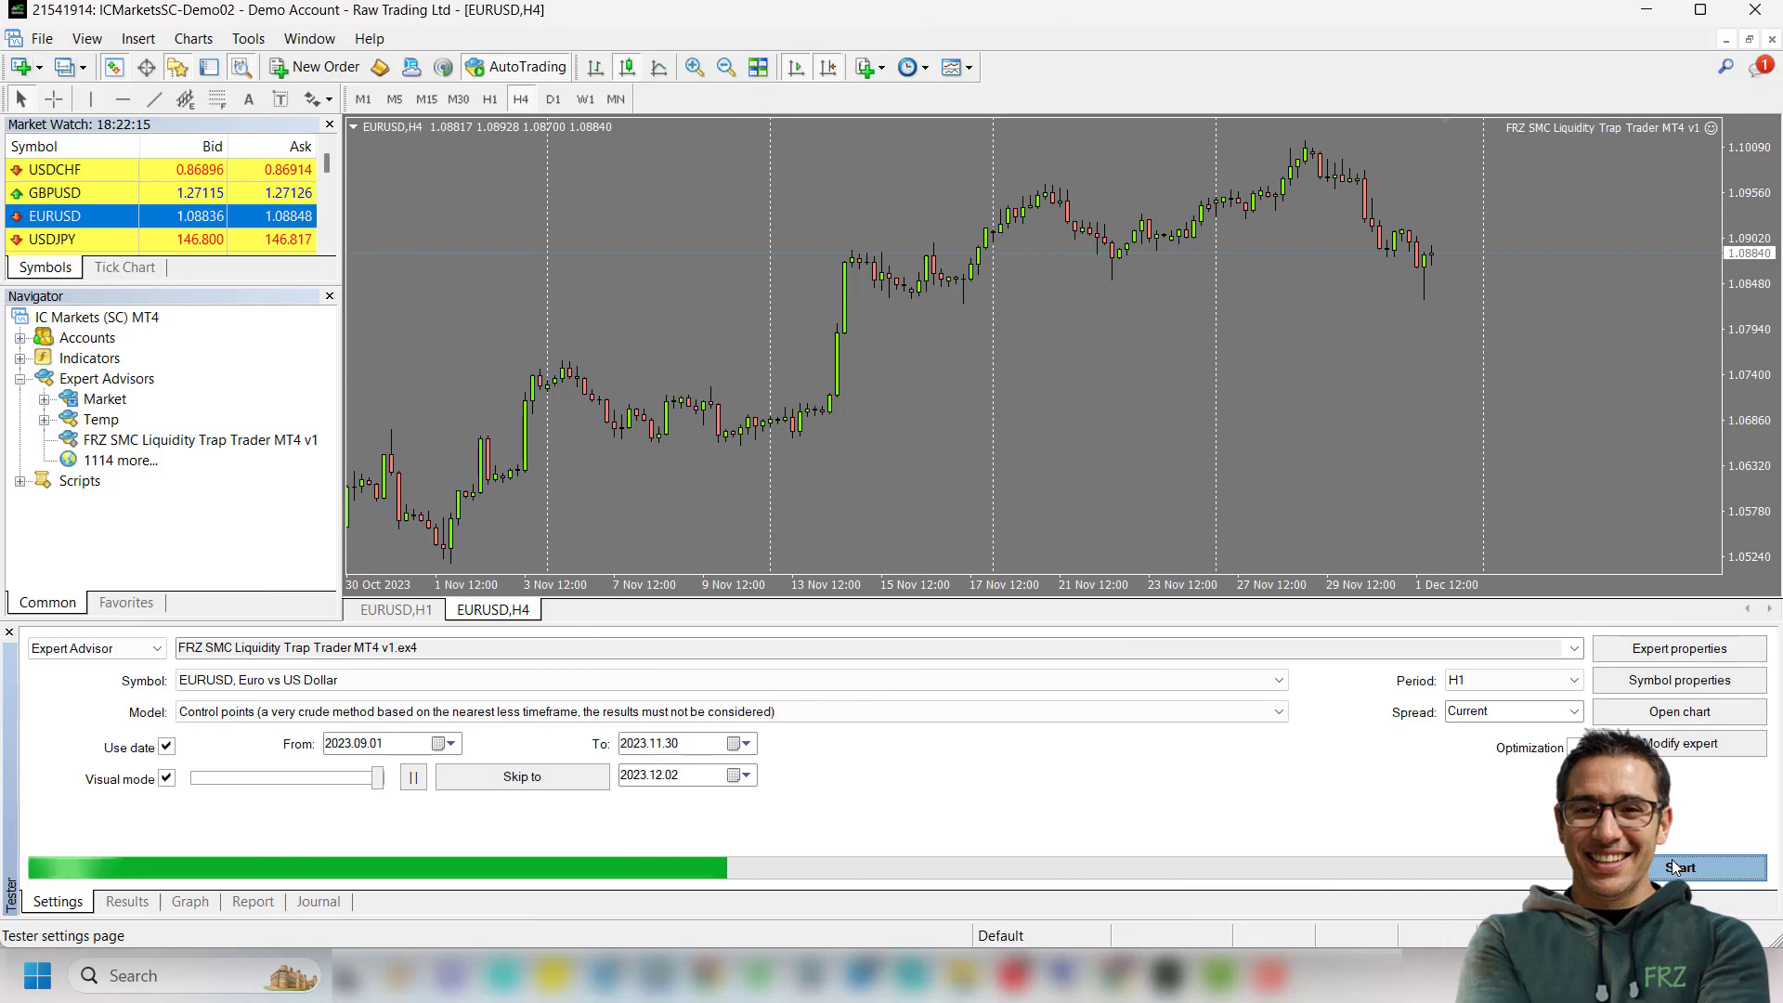
Run the backtest and review its graph, trade results and report showing 1932.82 net profit on 35 trades
click(1678, 867)
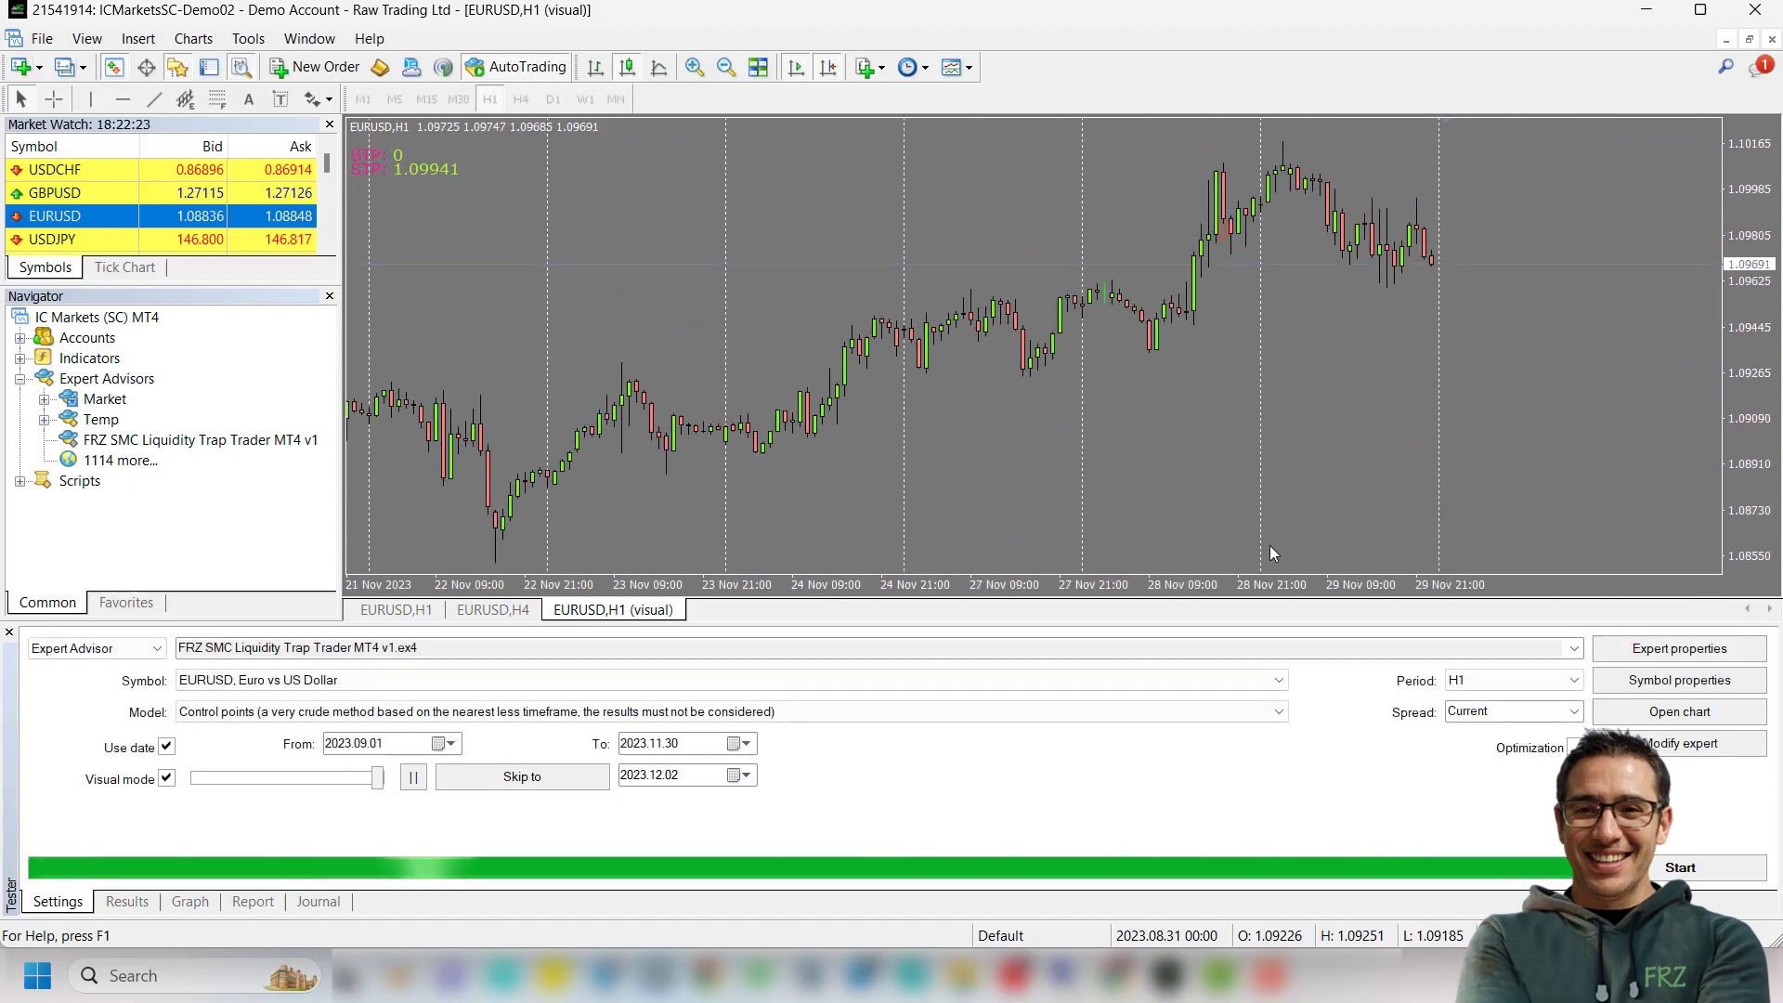
click(189, 900)
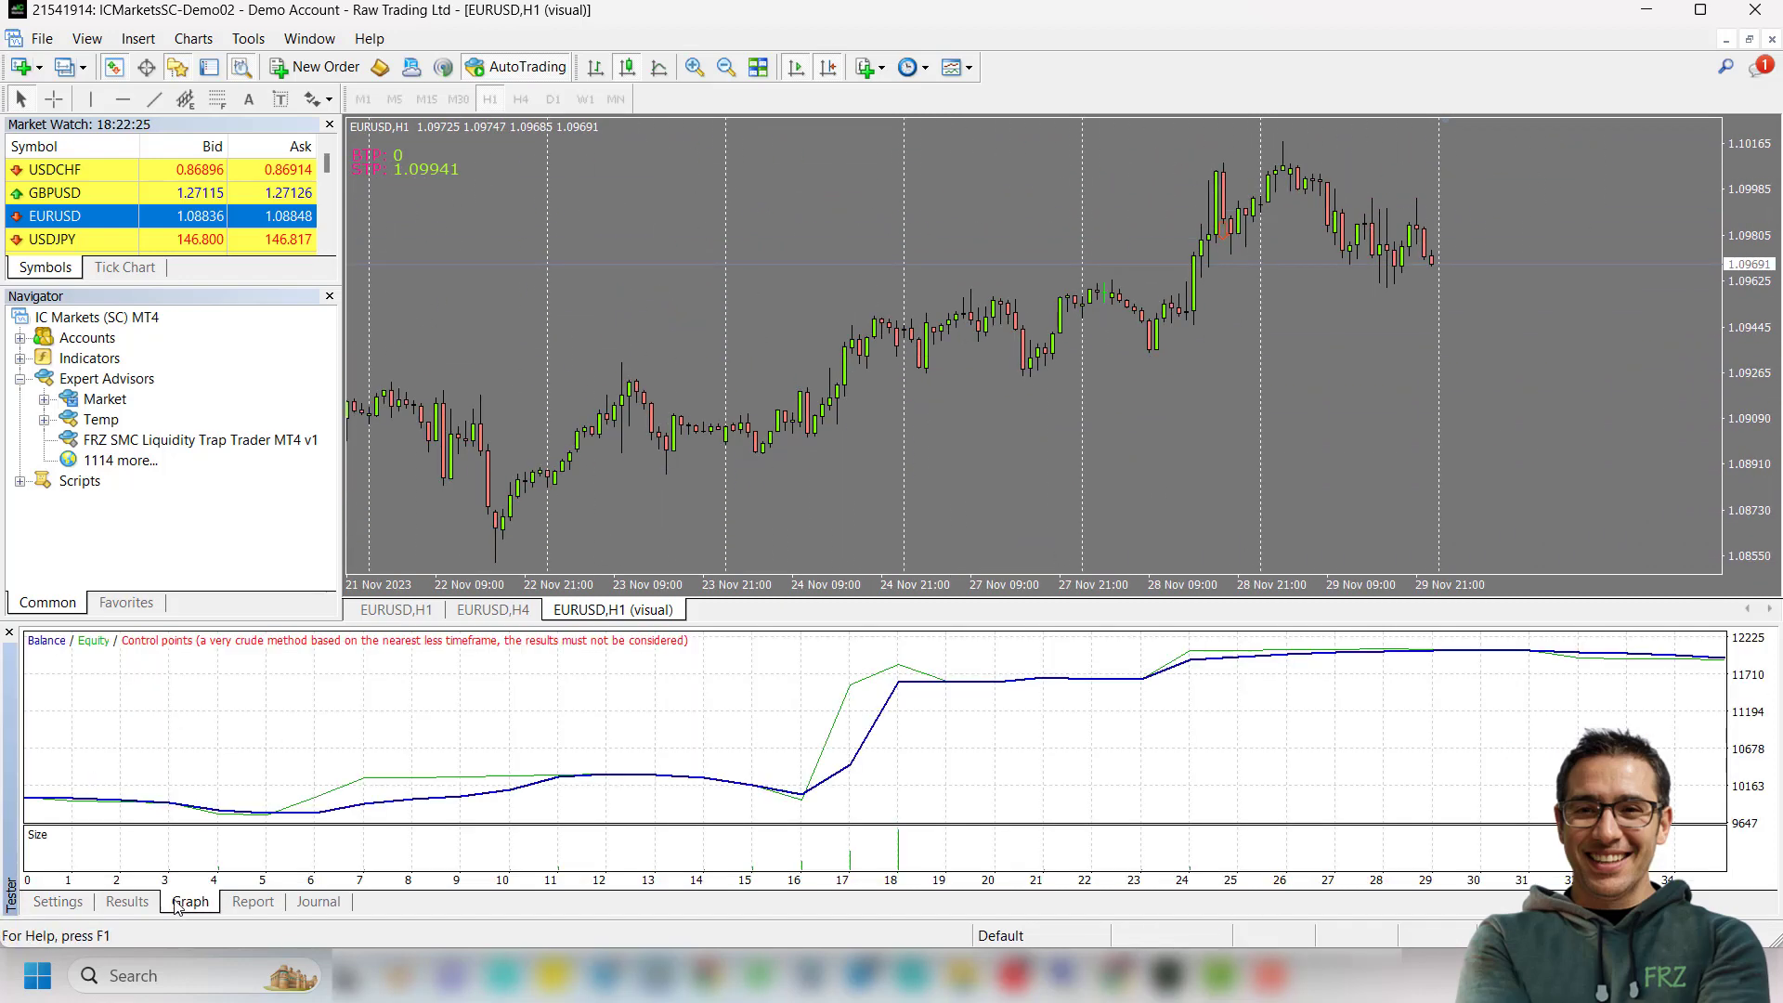
click(126, 901)
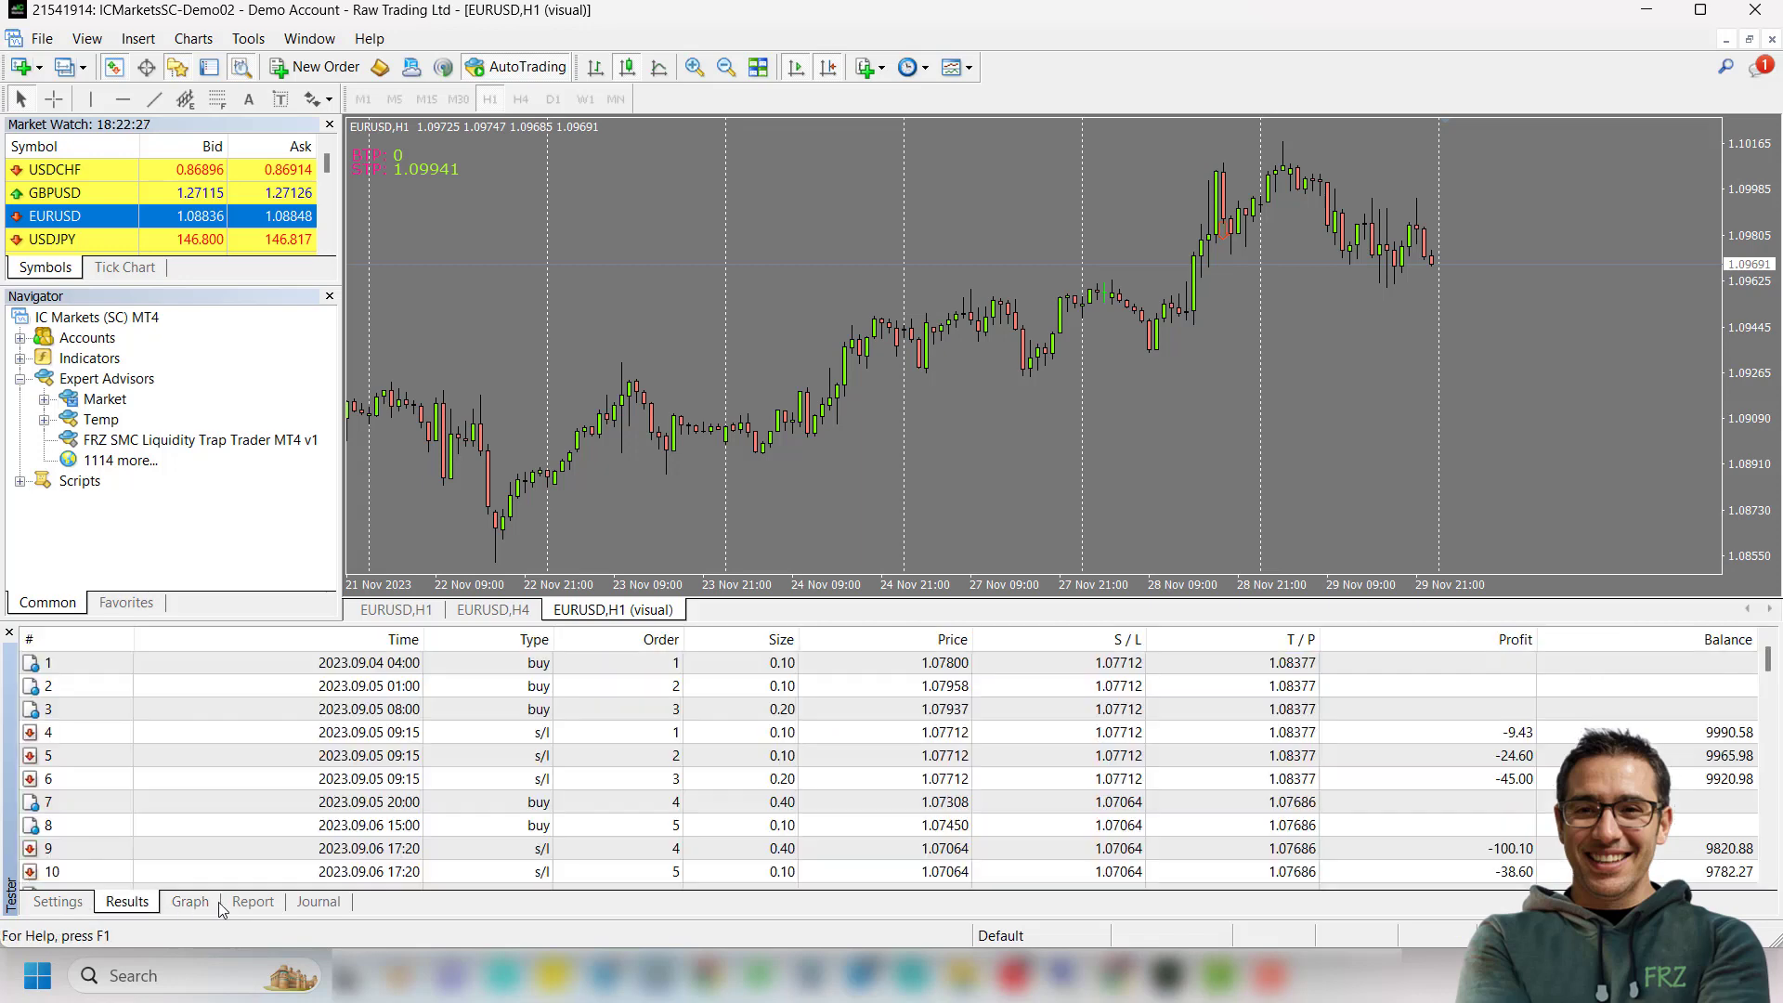
click(252, 901)
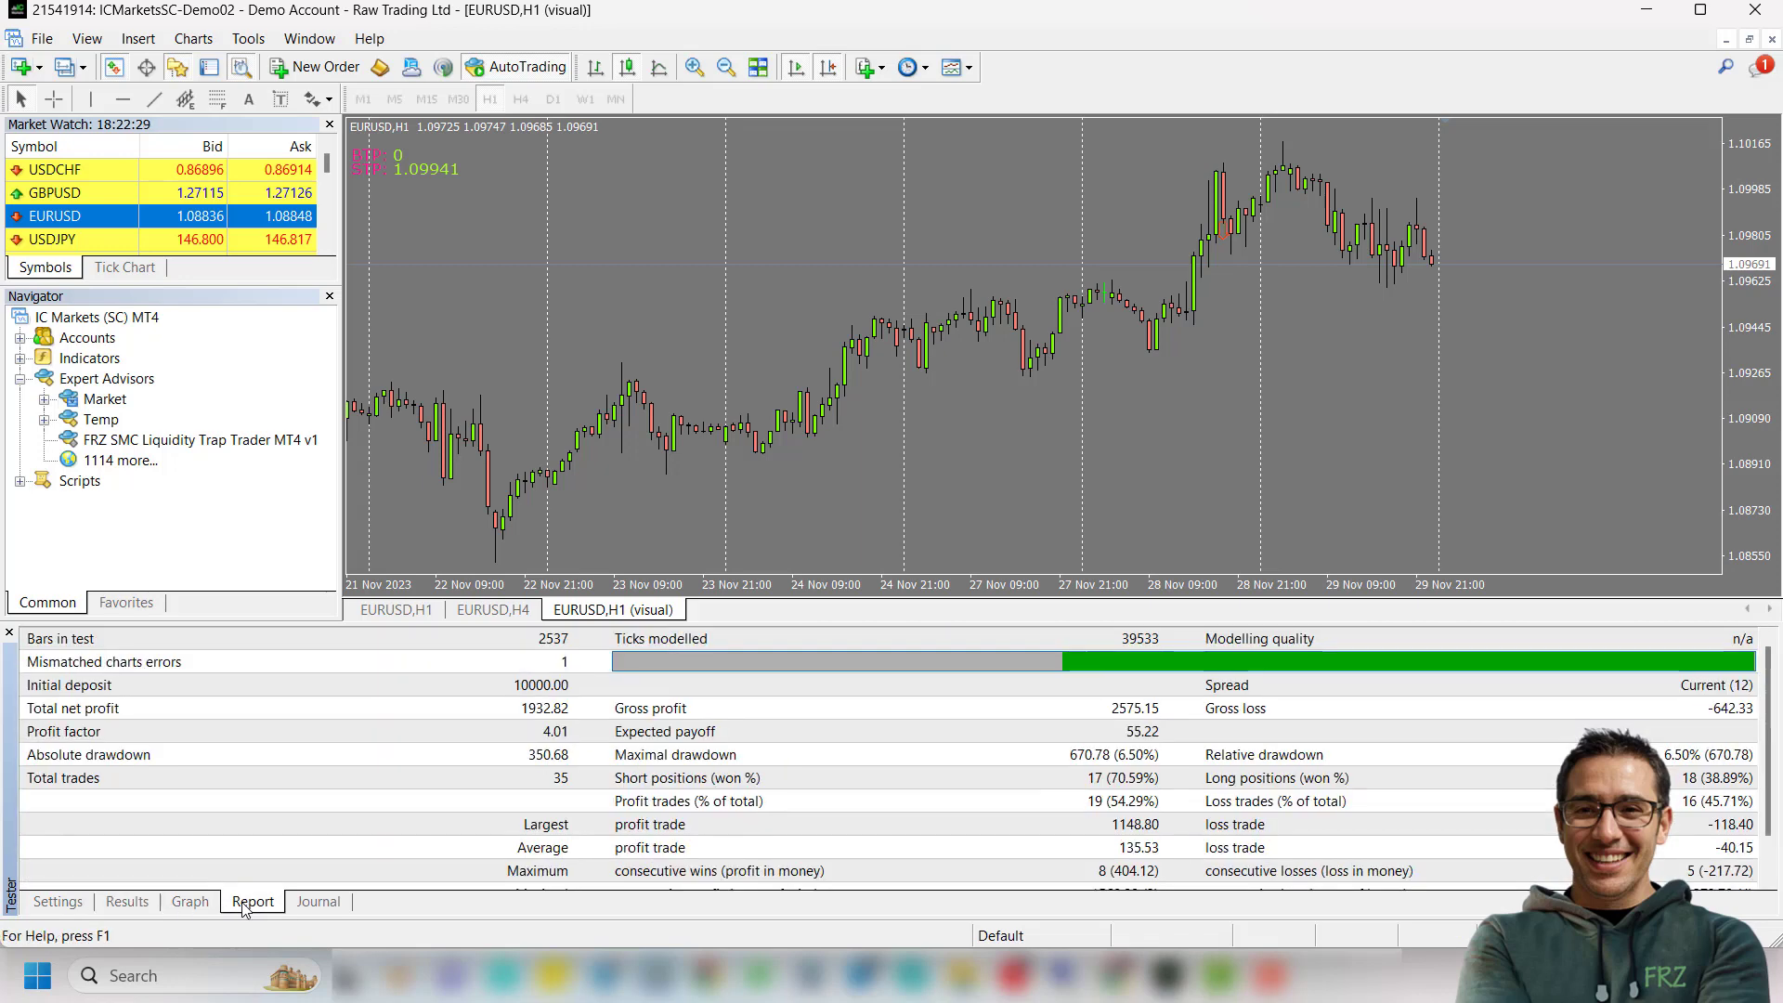